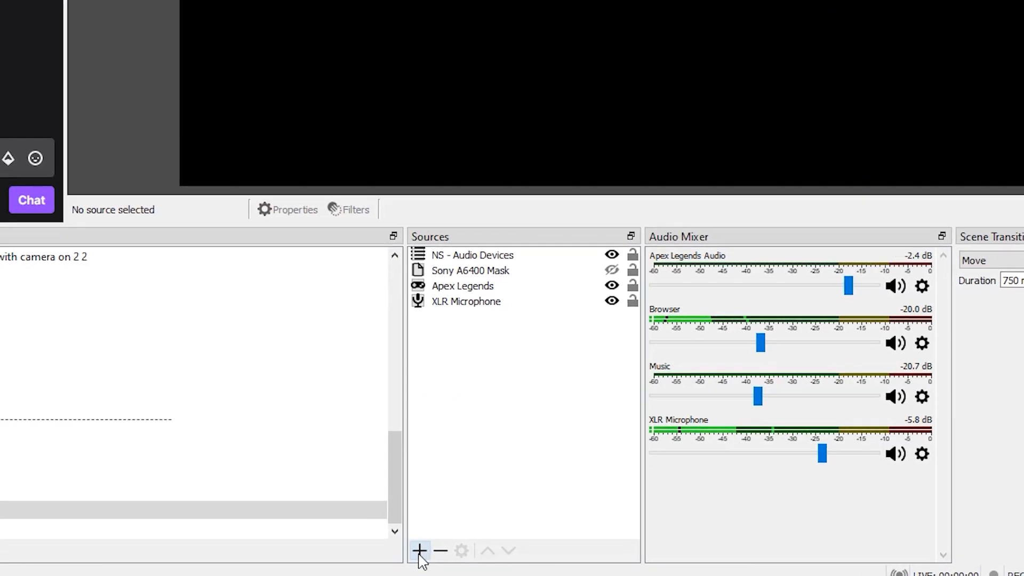
# - Add a Browser source from the Sources + menu for the Mobile_Phone OBS.Ninja view link
pyautogui.click(419, 550)
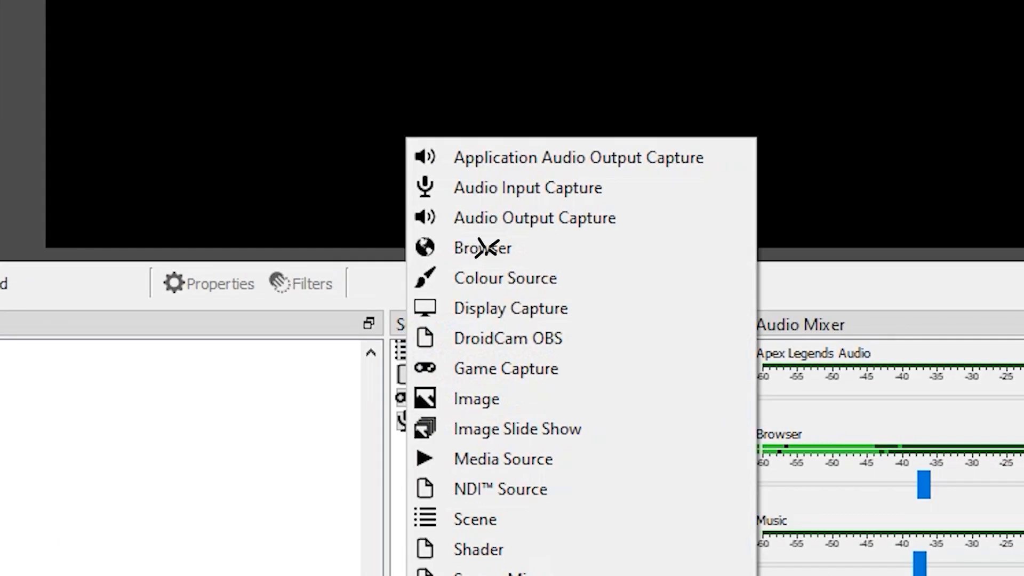
pyautogui.click(482, 247)
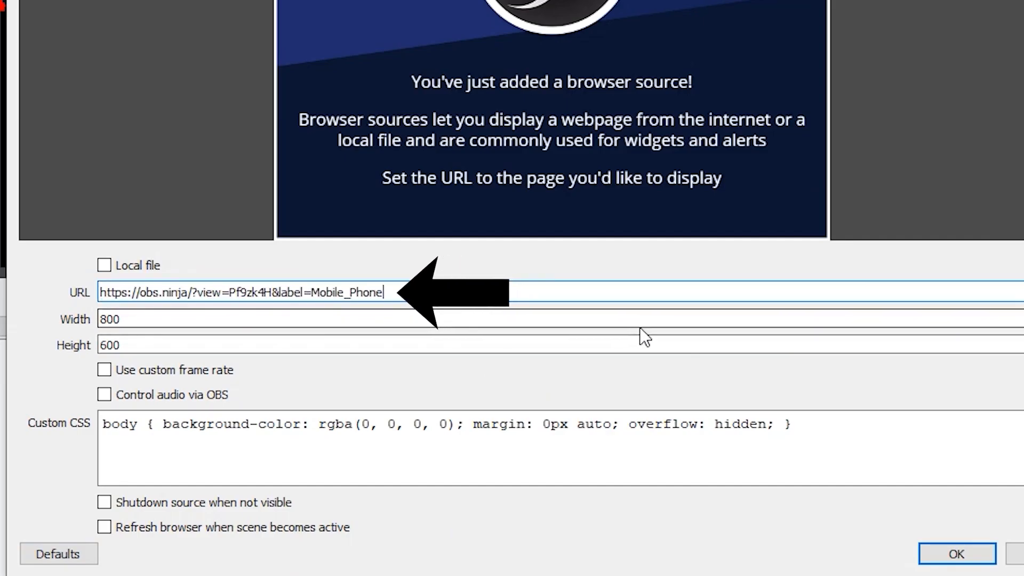